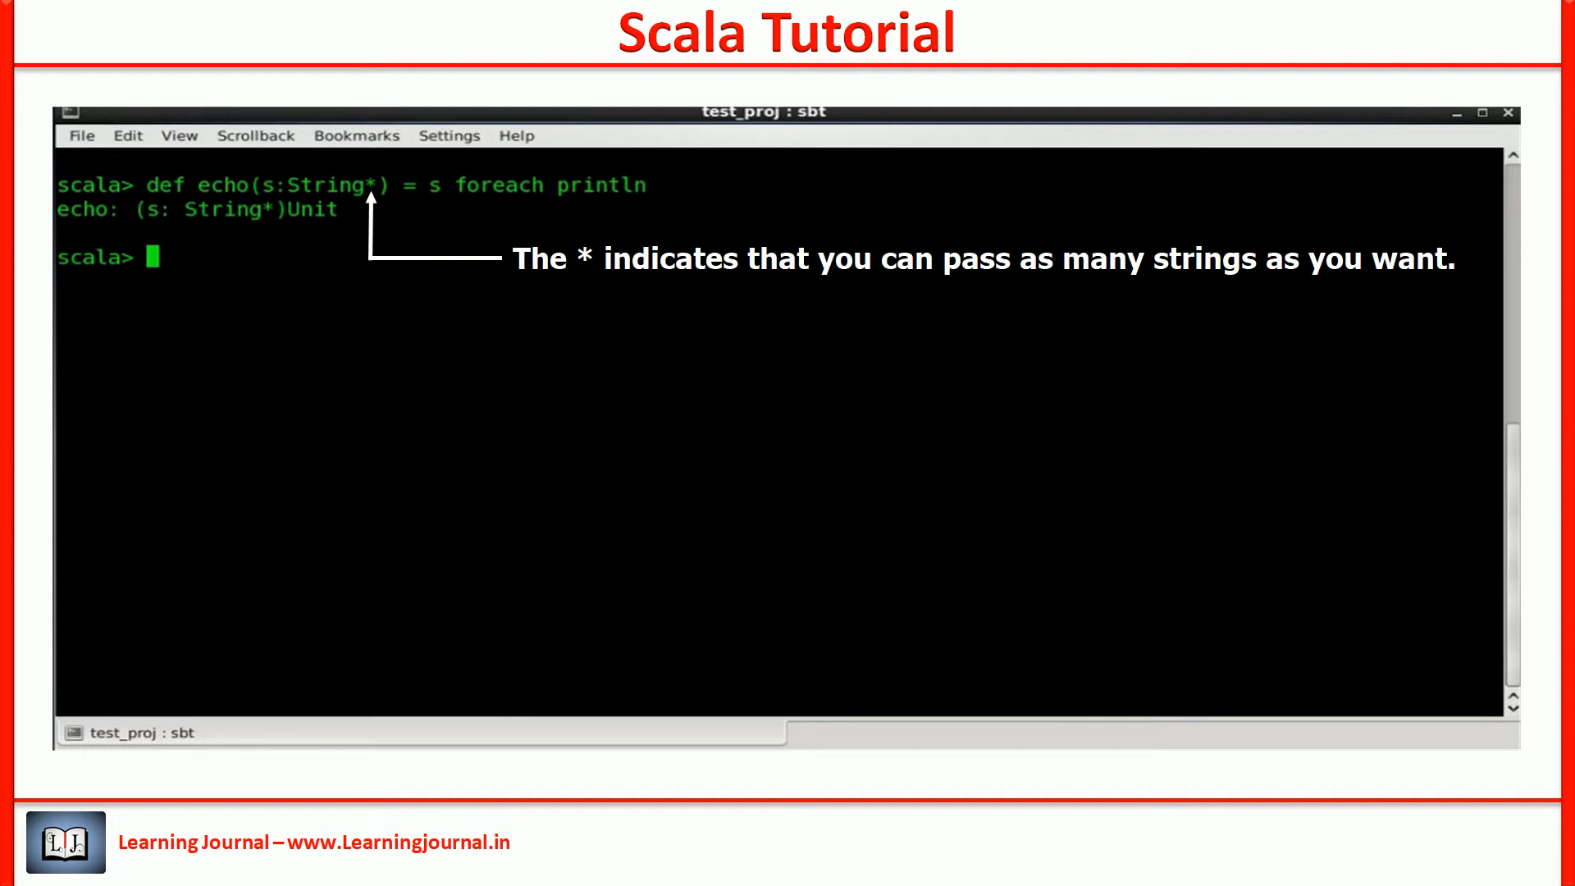
Step: Print echo("One","Two","Three") line by line, then draft def echo(s:String*, i:Int)
{"action": "type", "text": "echo(\"One\",\"Two\",\"Three\")"}
{"action": "type", "text": "echo(\"One\",\"Two\",\"Three\", \"Four\", \"Five\")"}
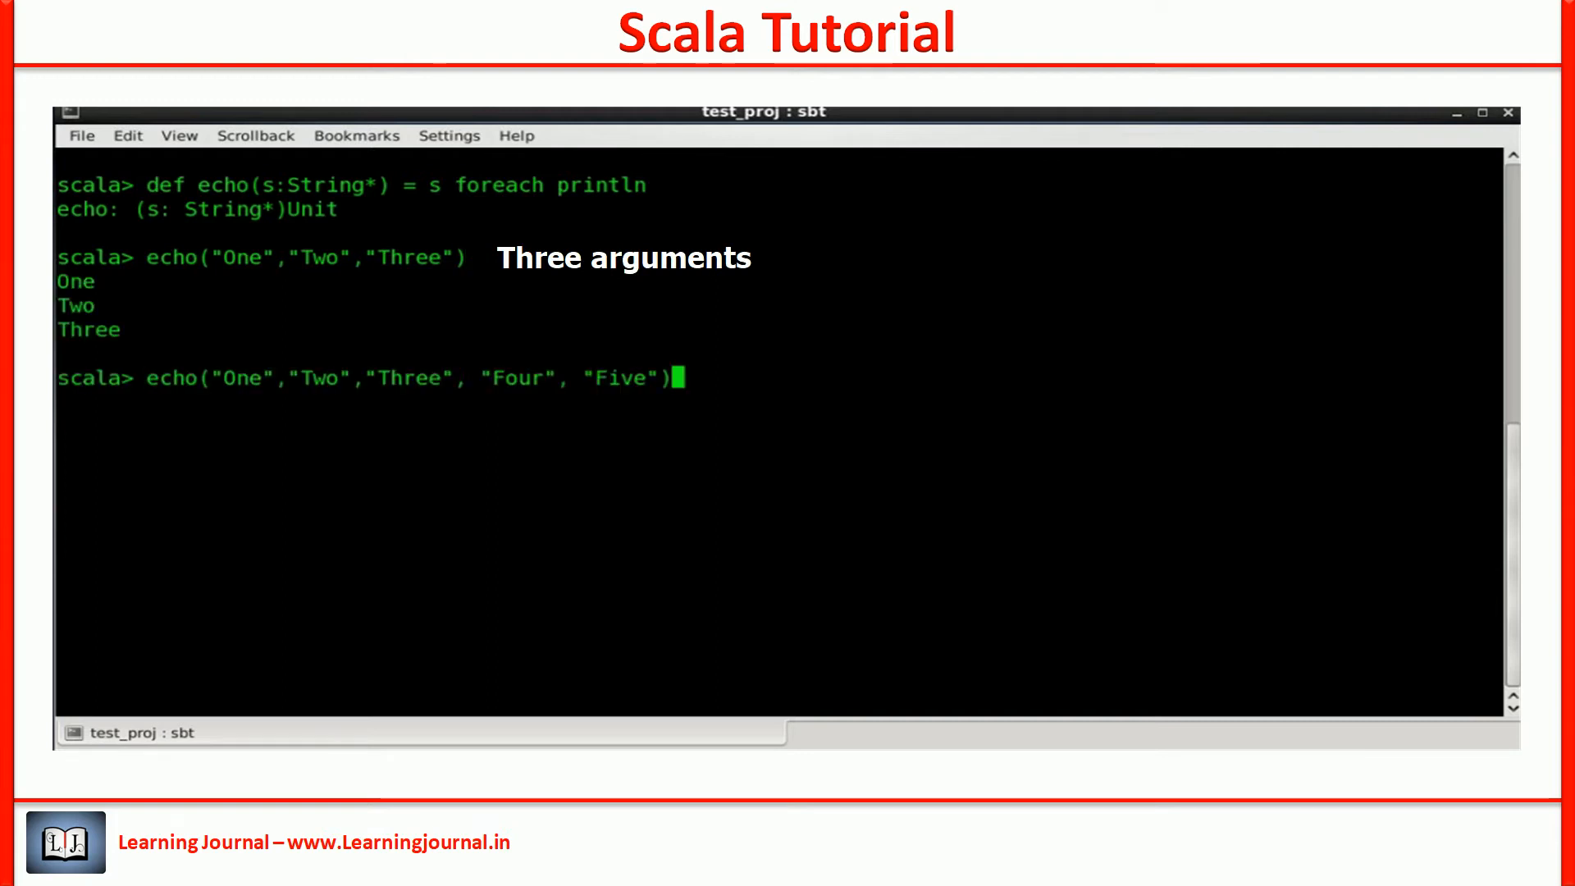
{"action": "key", "text": "Return"}
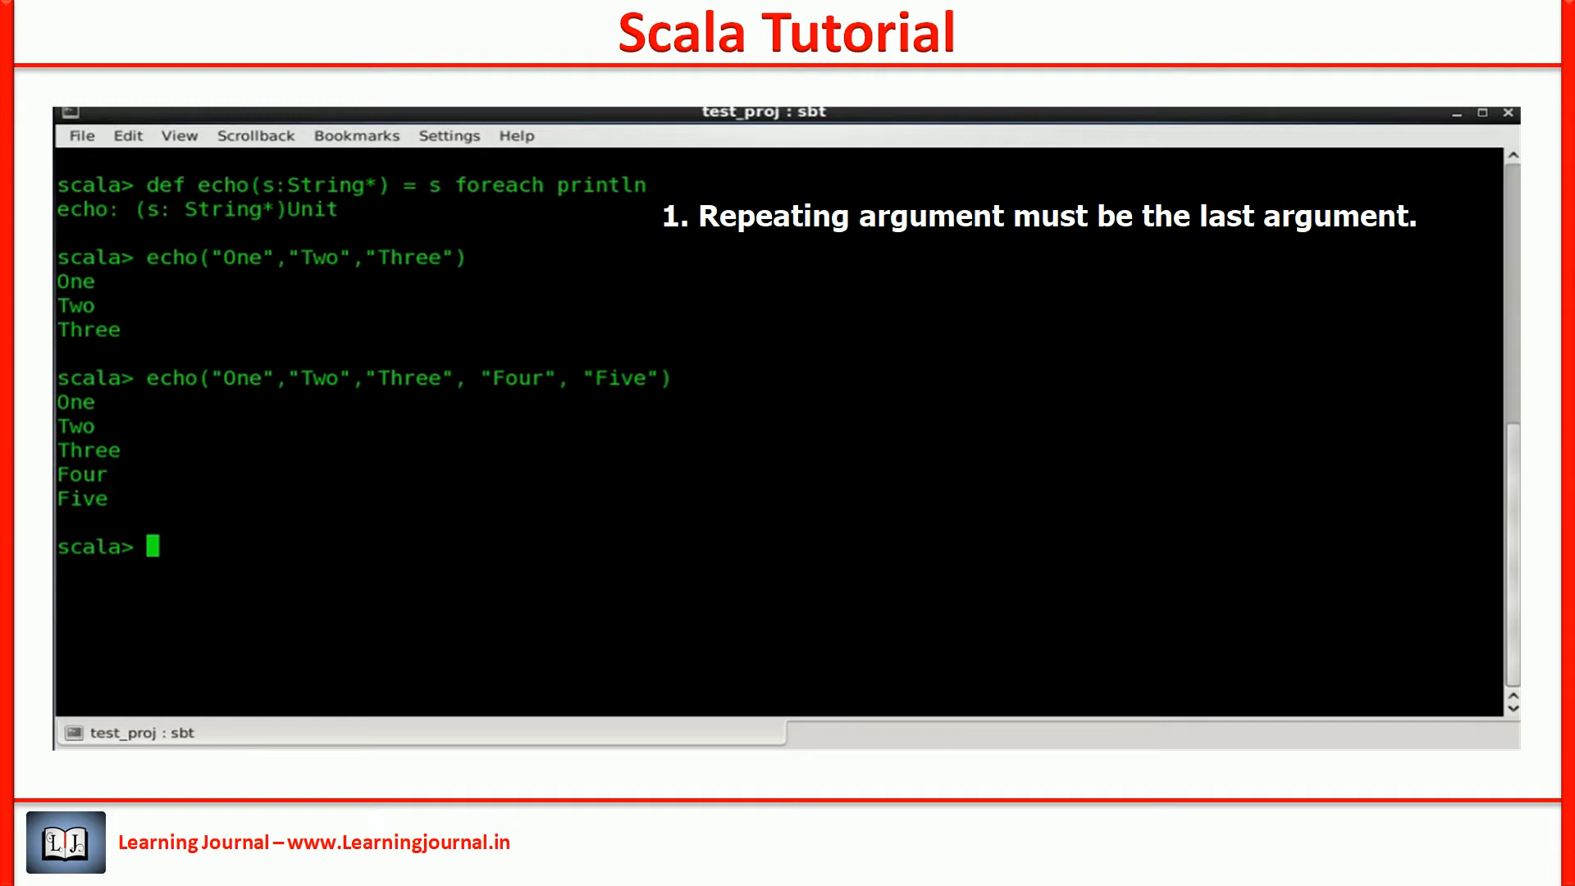
{"action": "type", "text": "def echo(s:String*, i:Int) = s foreach println"}
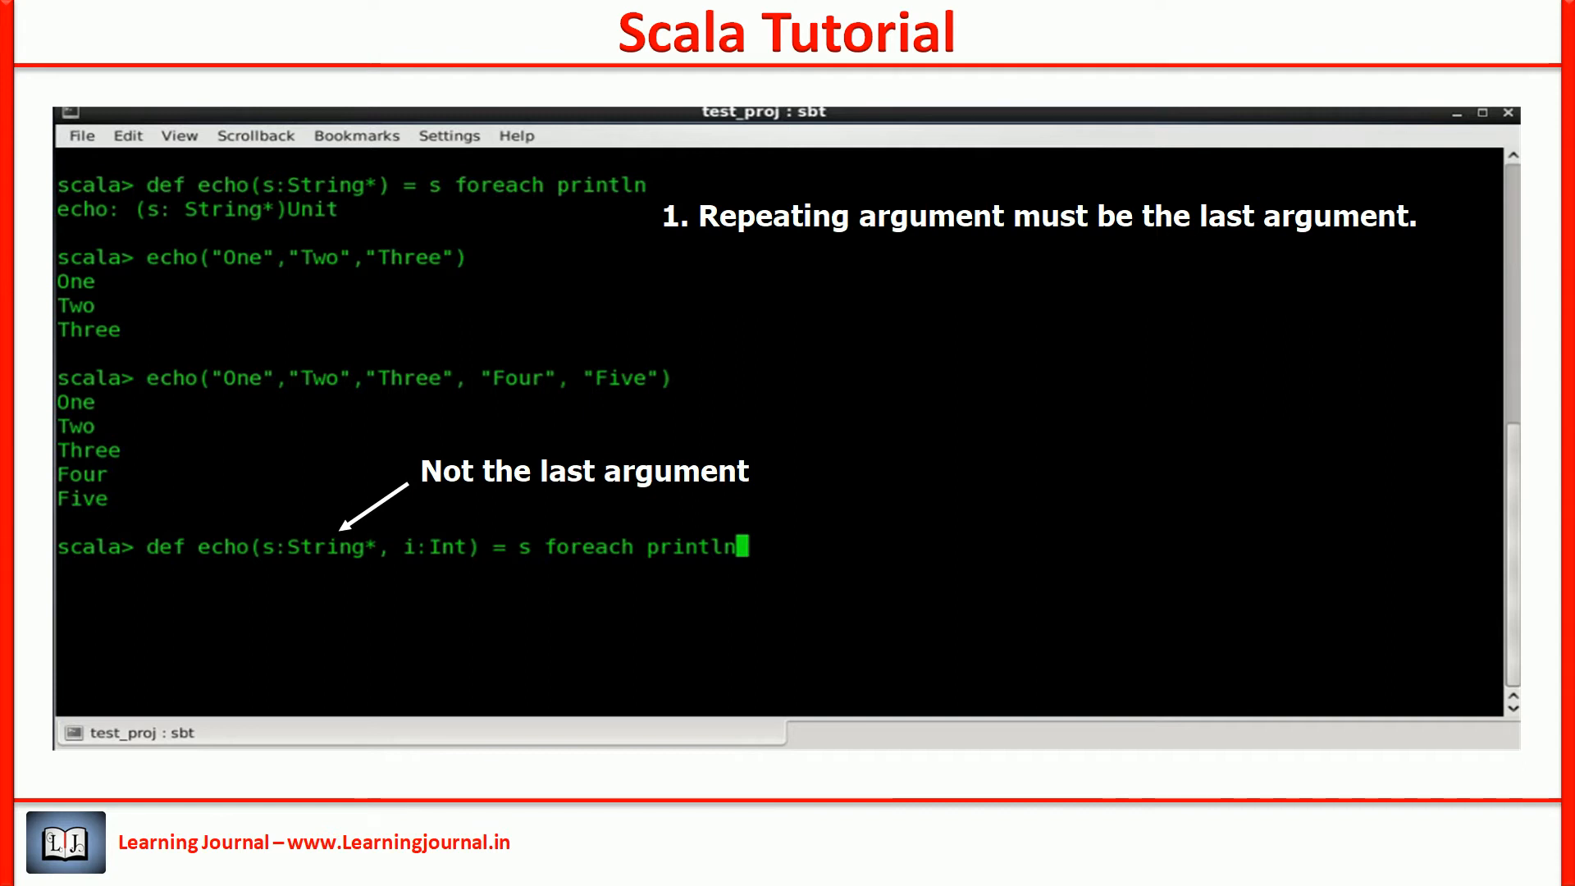
Step: Submit the echo definition with the Int parameter after String*
{"action": "key", "text": "Return"}
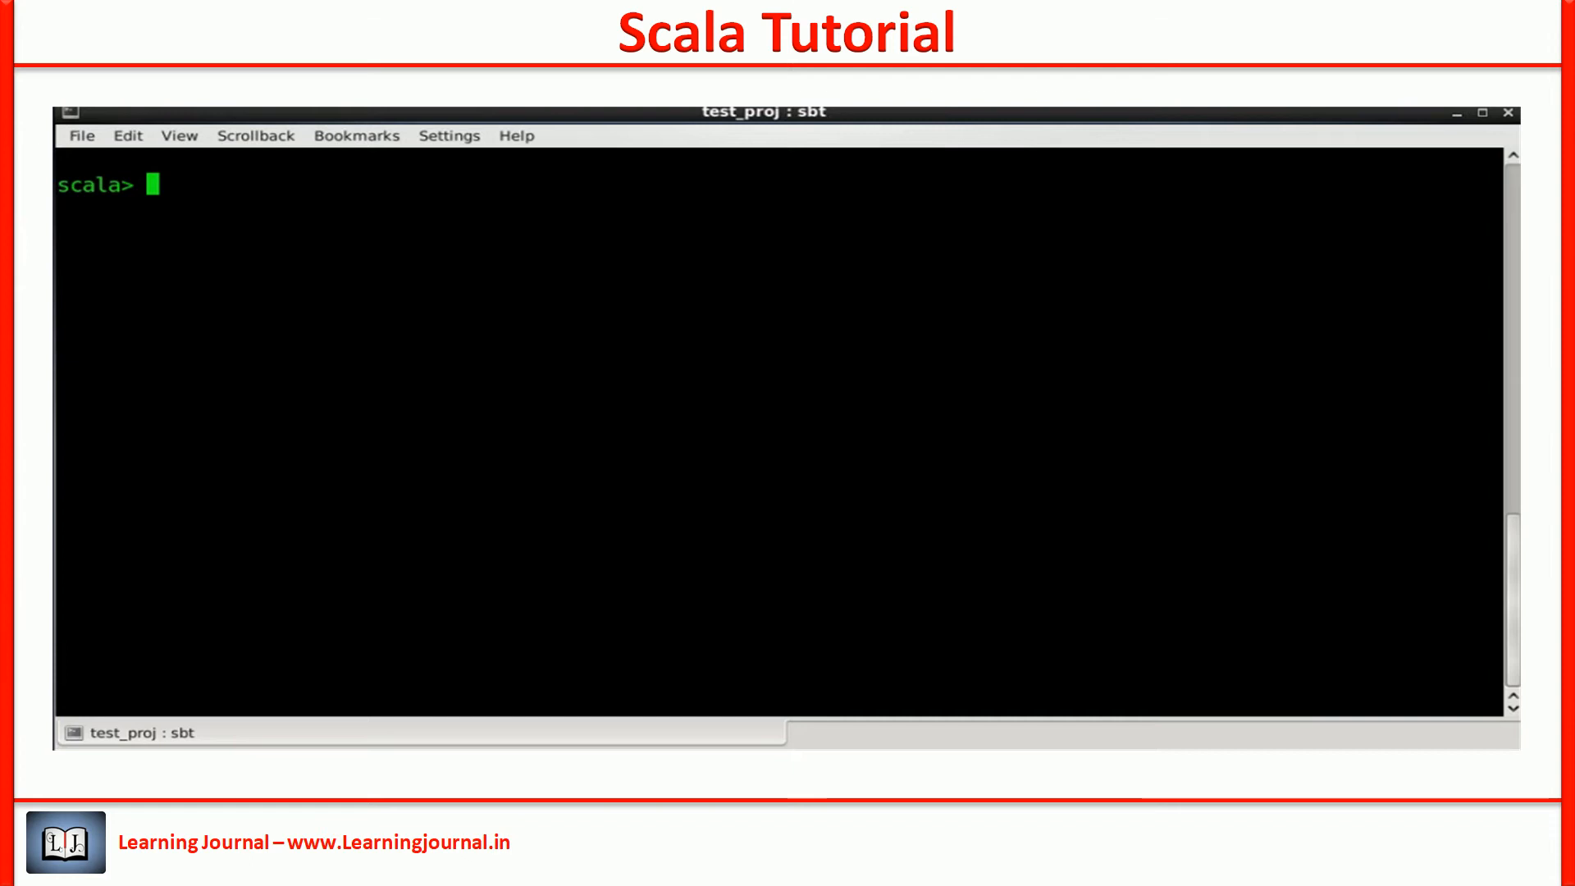
Step: Define doSomething(f: String => Unit, s: String), print [Hi There!], and draft the reversed-argument call
{"action": "type", "text": "def doSomething(f: String  => Unit, s:String) = f(s)"}
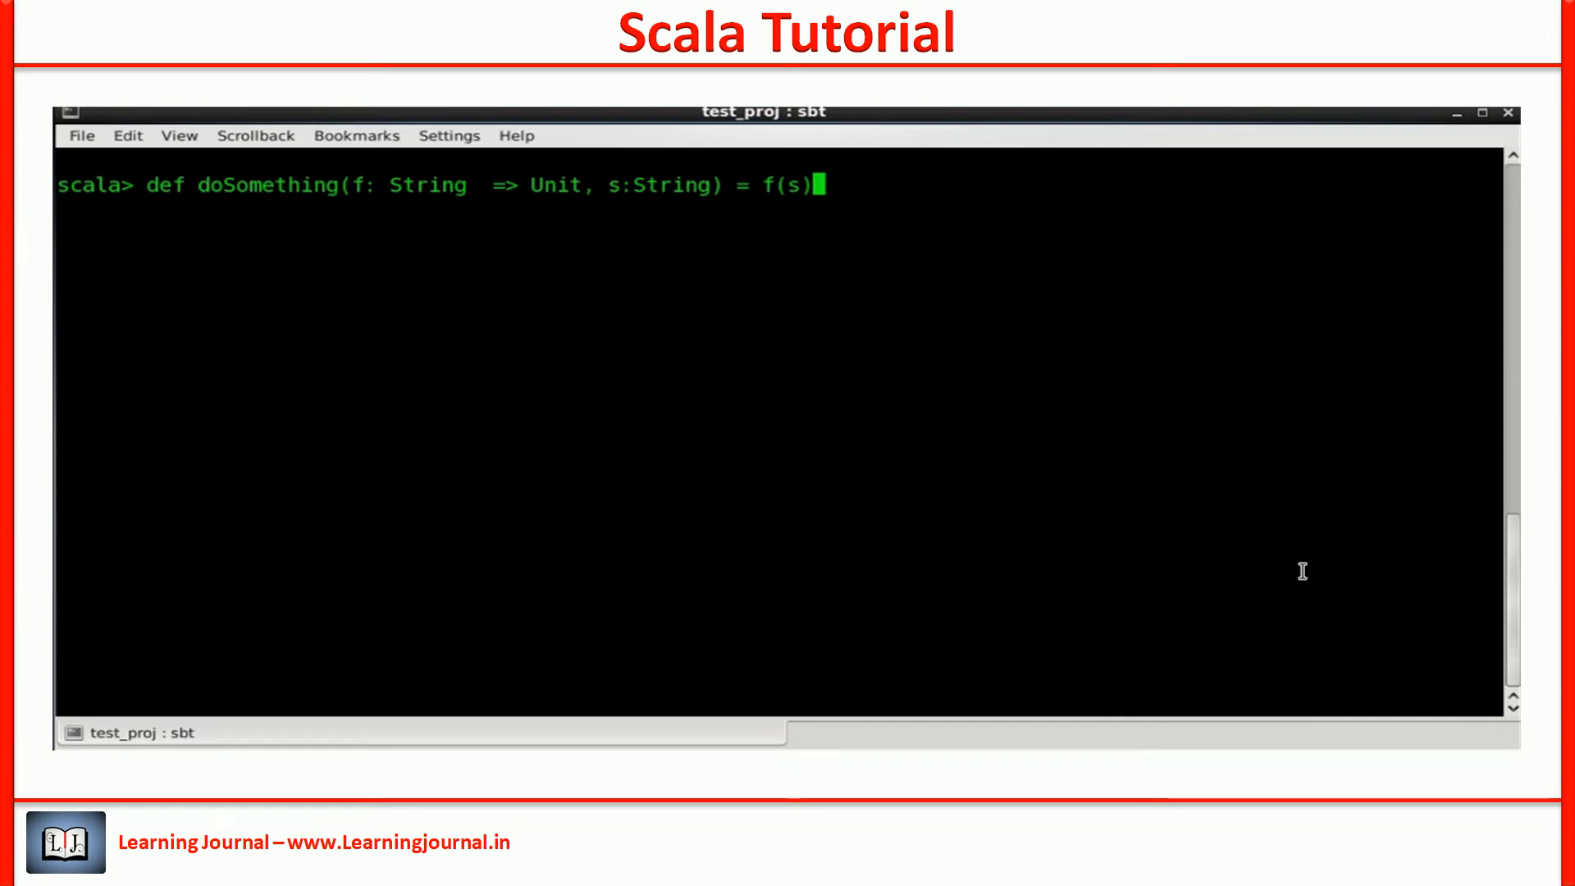
{"action": "double_click", "coordinate": [654, 184]}
{"action": "type", "text": "doSomething(x => println(\"[\" + x + \"]\") , \"Hi There!\")"}
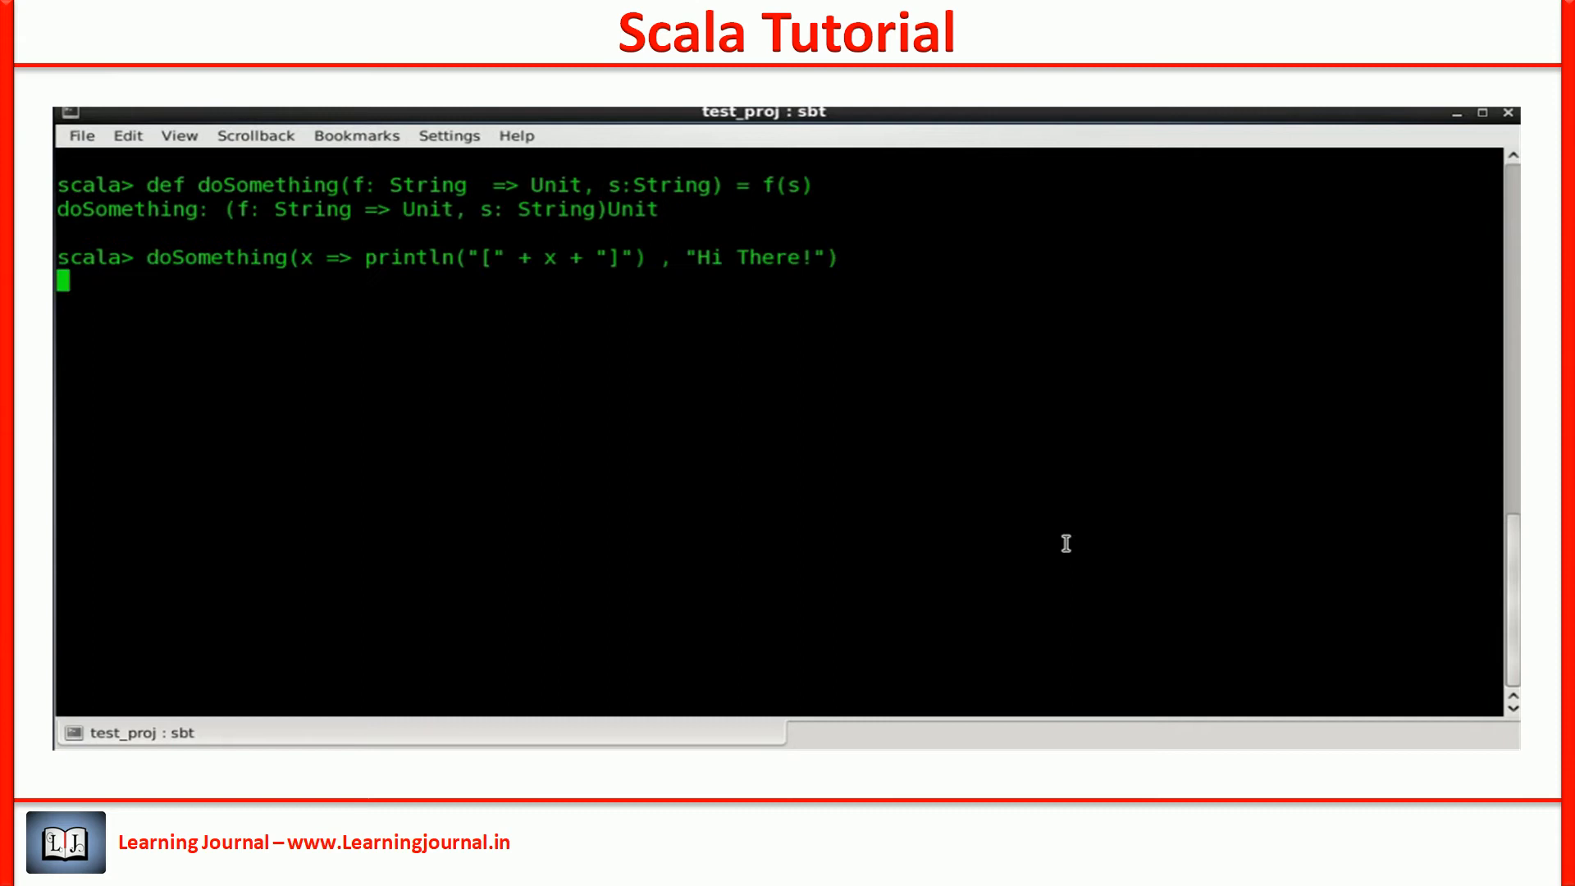
{"action": "key", "text": "Return"}
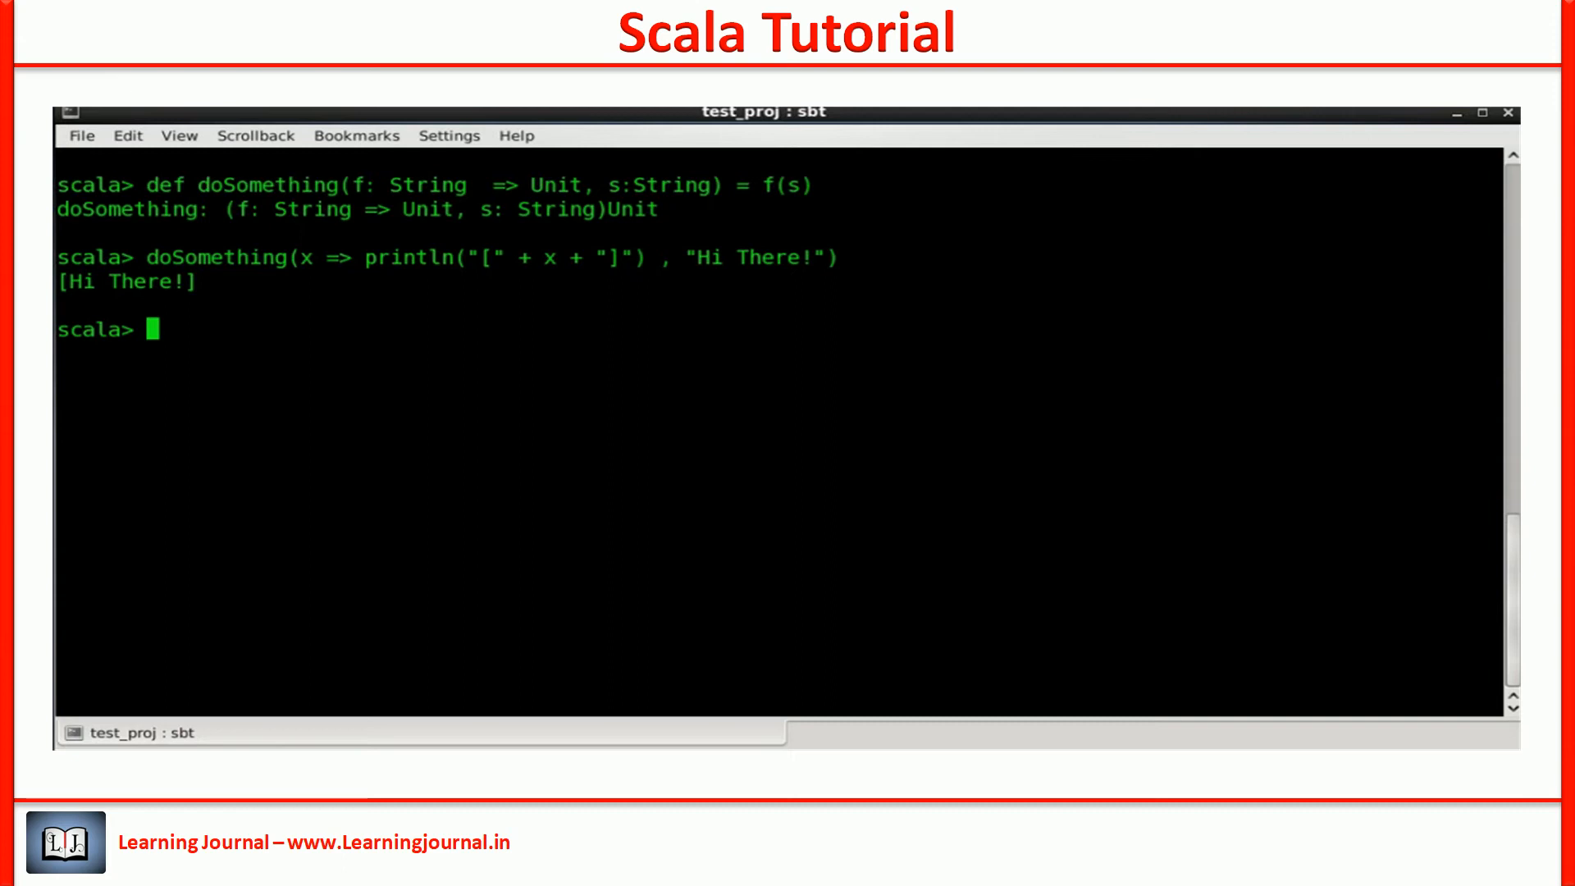
{"action": "type", "text": "doSomething(\"Hi There!\", x => println(\"[\" + x + \"]\") )"}
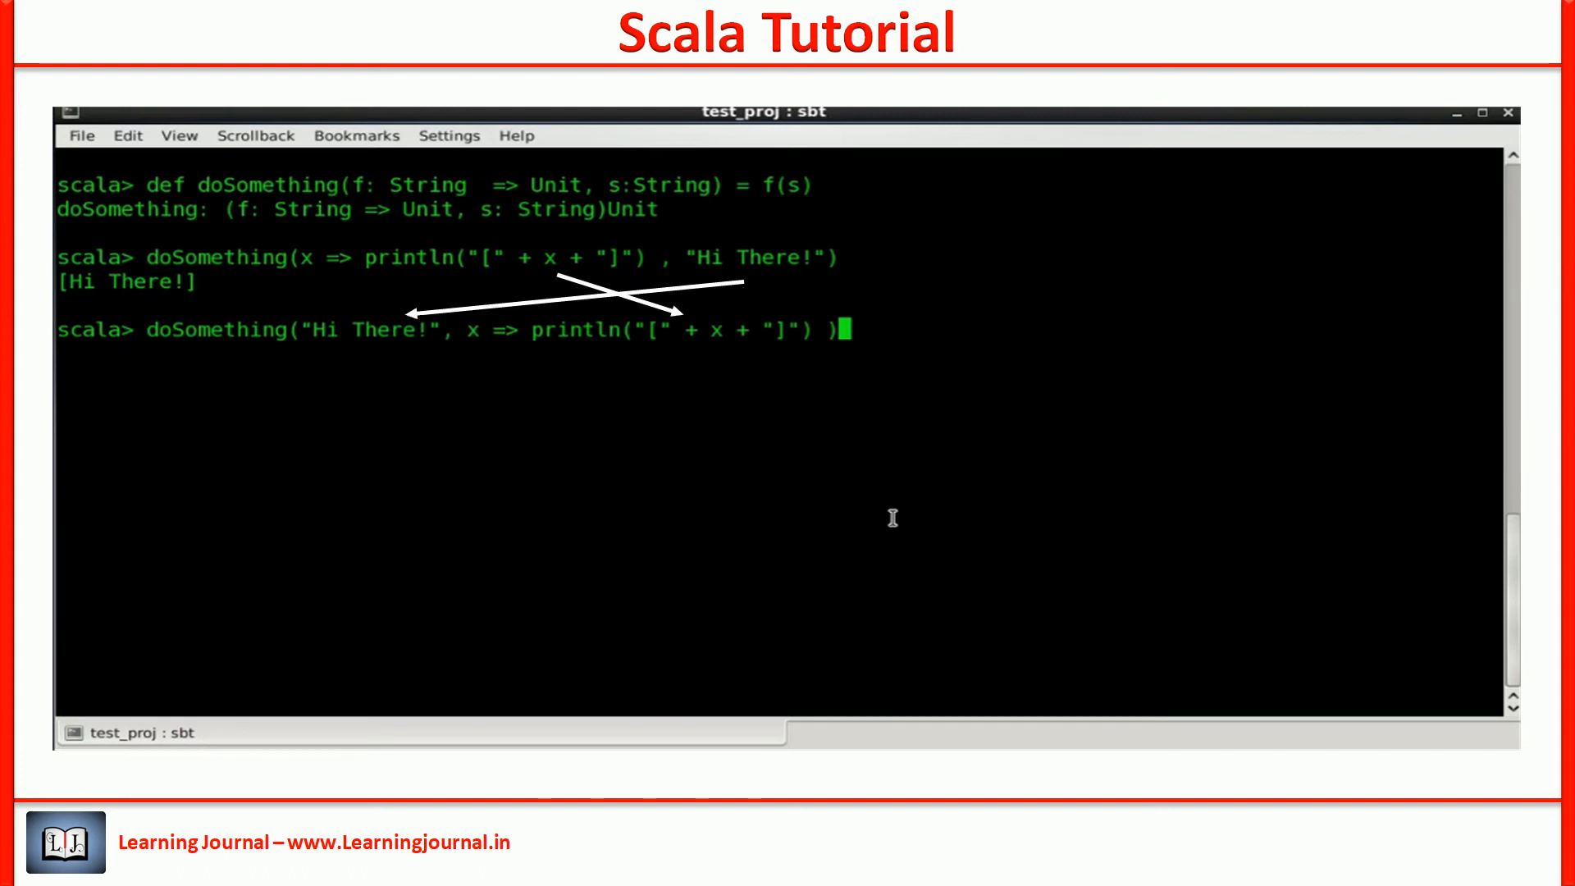
Step: Get a type mismatch from the swapped call, then succeed with named arguments s= and f=
{"action": "key", "text": "Return"}
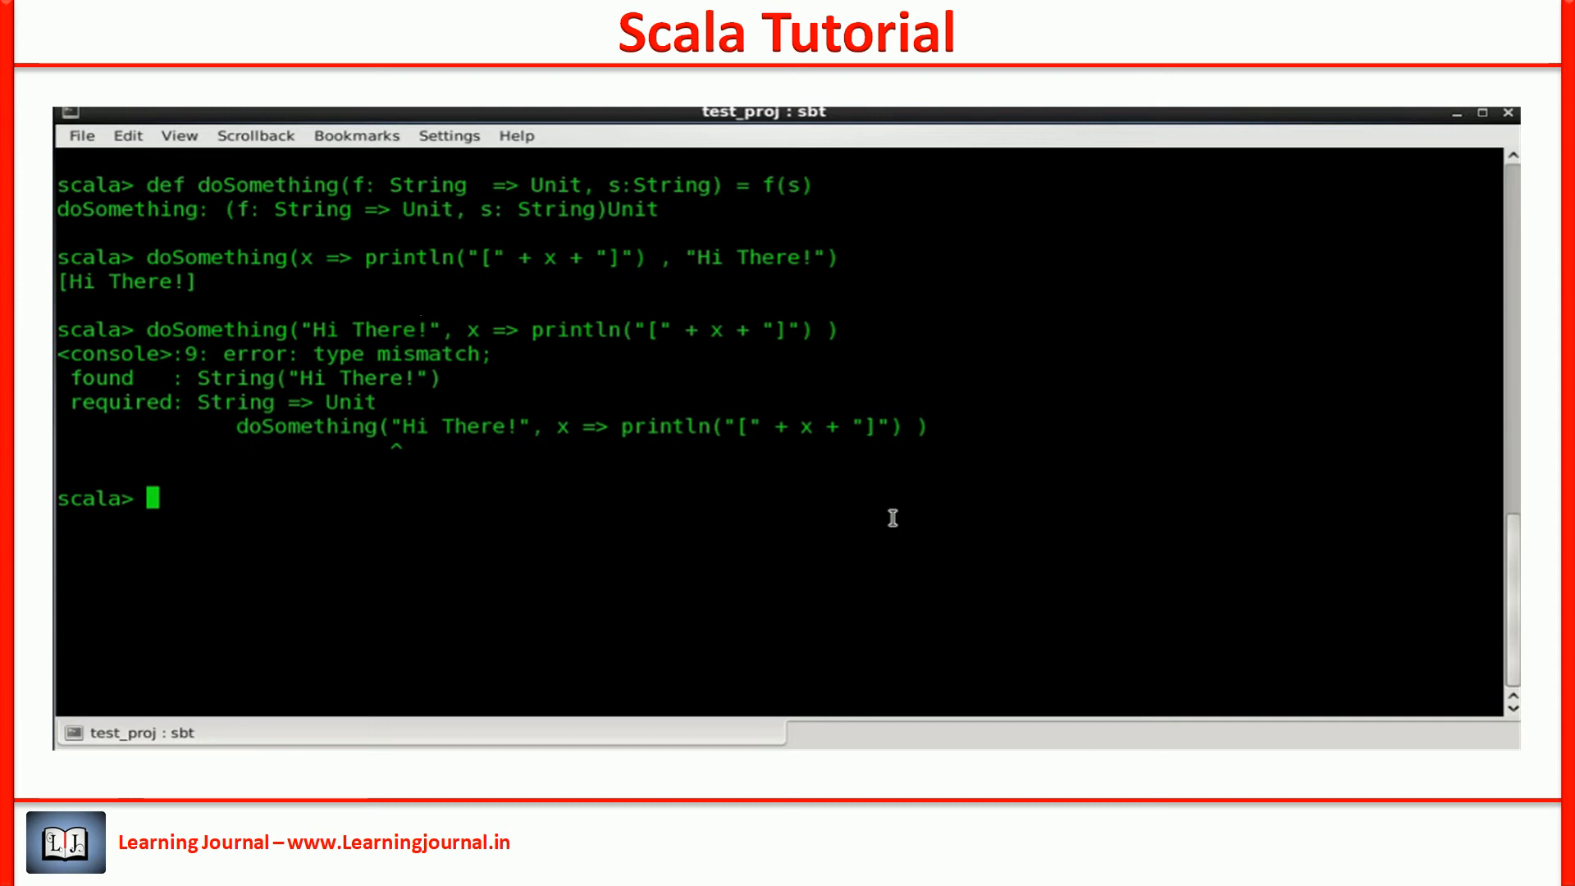
{"action": "type", "text": "doSomething(s=\"Hi There!\", f = x => println(\"[\" + x + \"]\"))"}
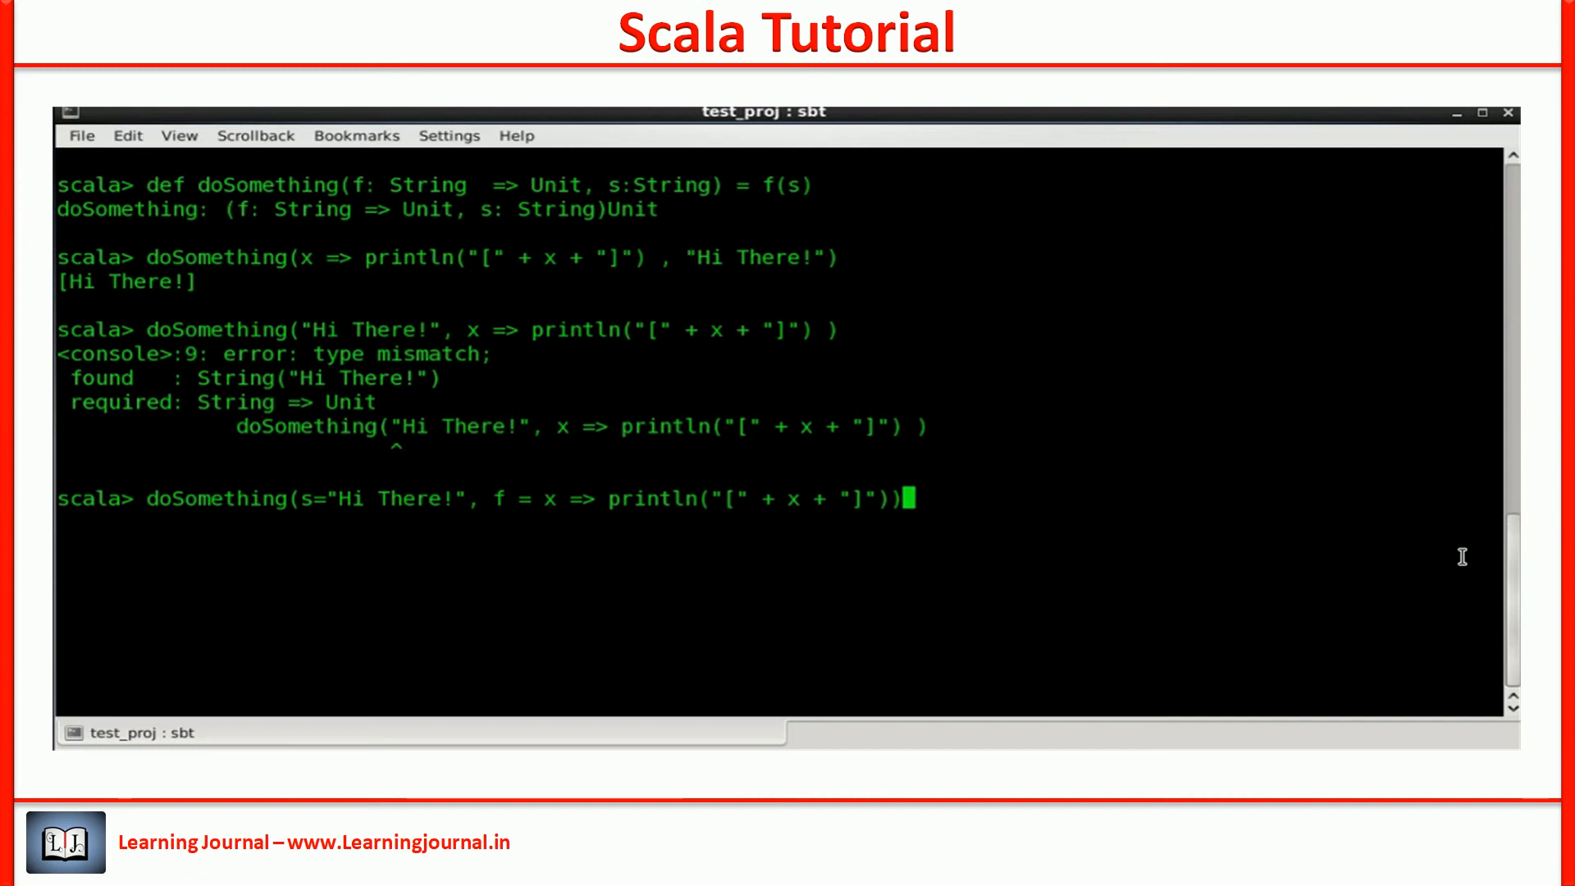
{"action": "key", "text": "Return"}
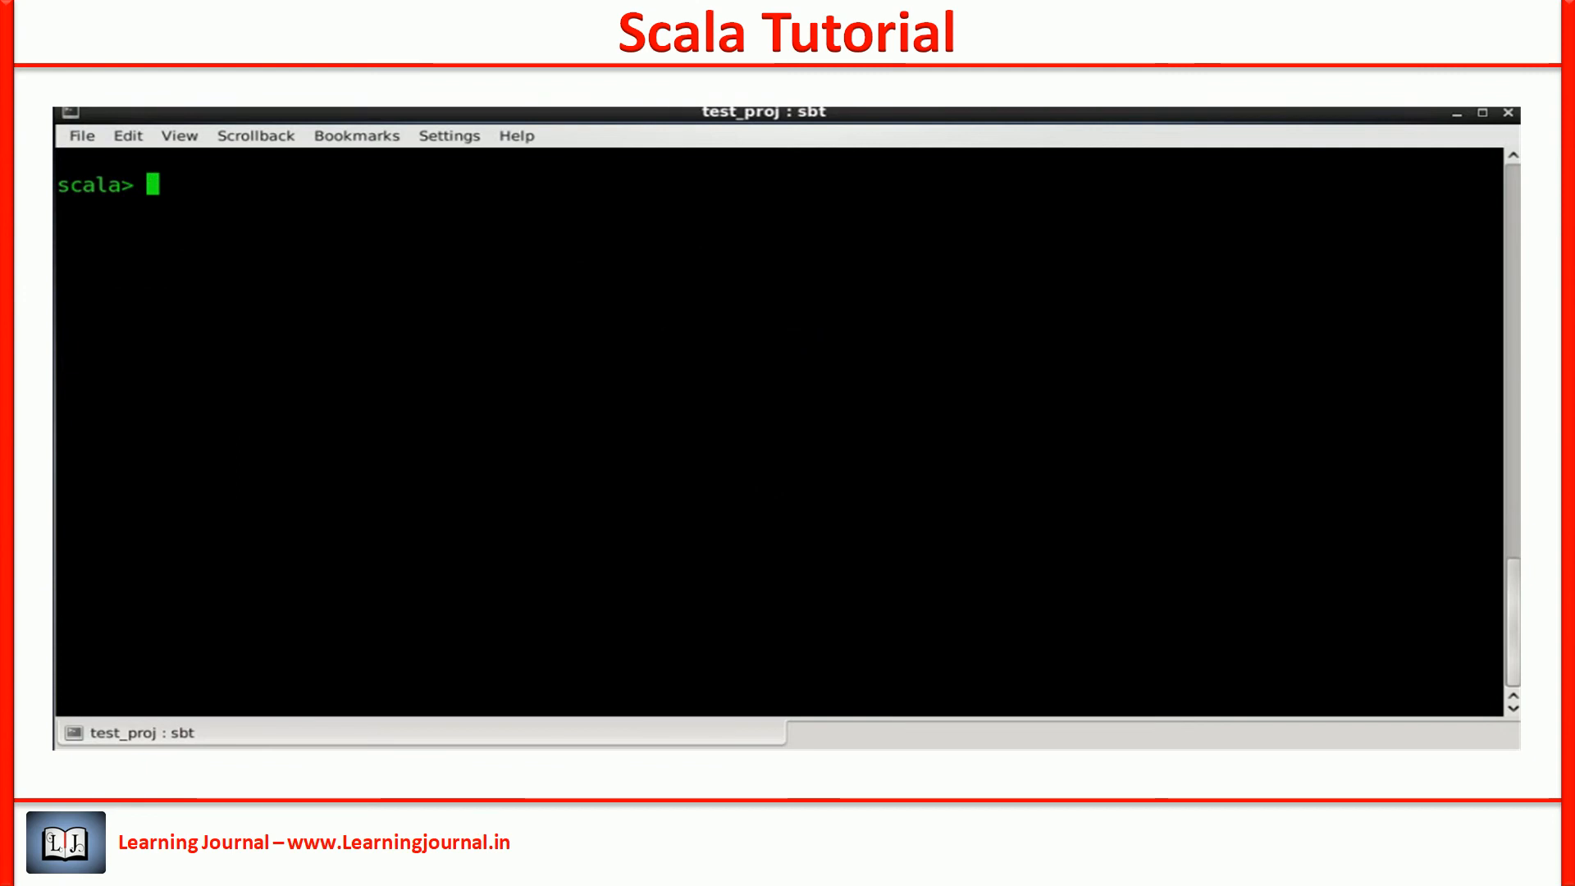
Step: Redefine doSomething with f: String => Unit = println and draft doSomething("Hi There!")
{"action": "type", "text": "def doSomething(f: String => Unit, s:String) = f(s)"}
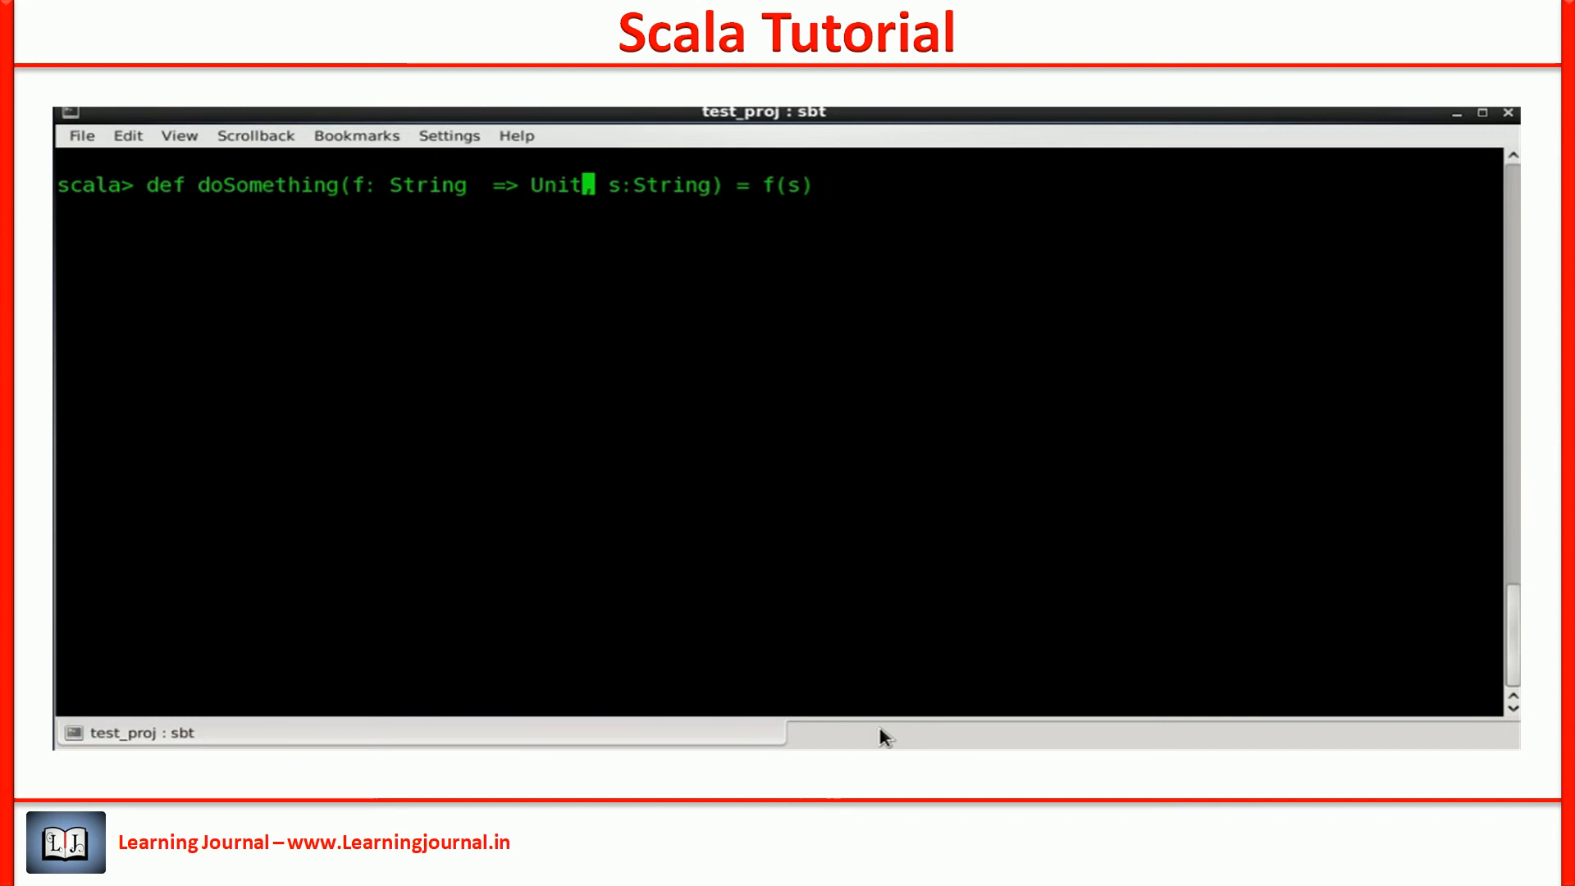
{"action": "type", "text": "=p"}
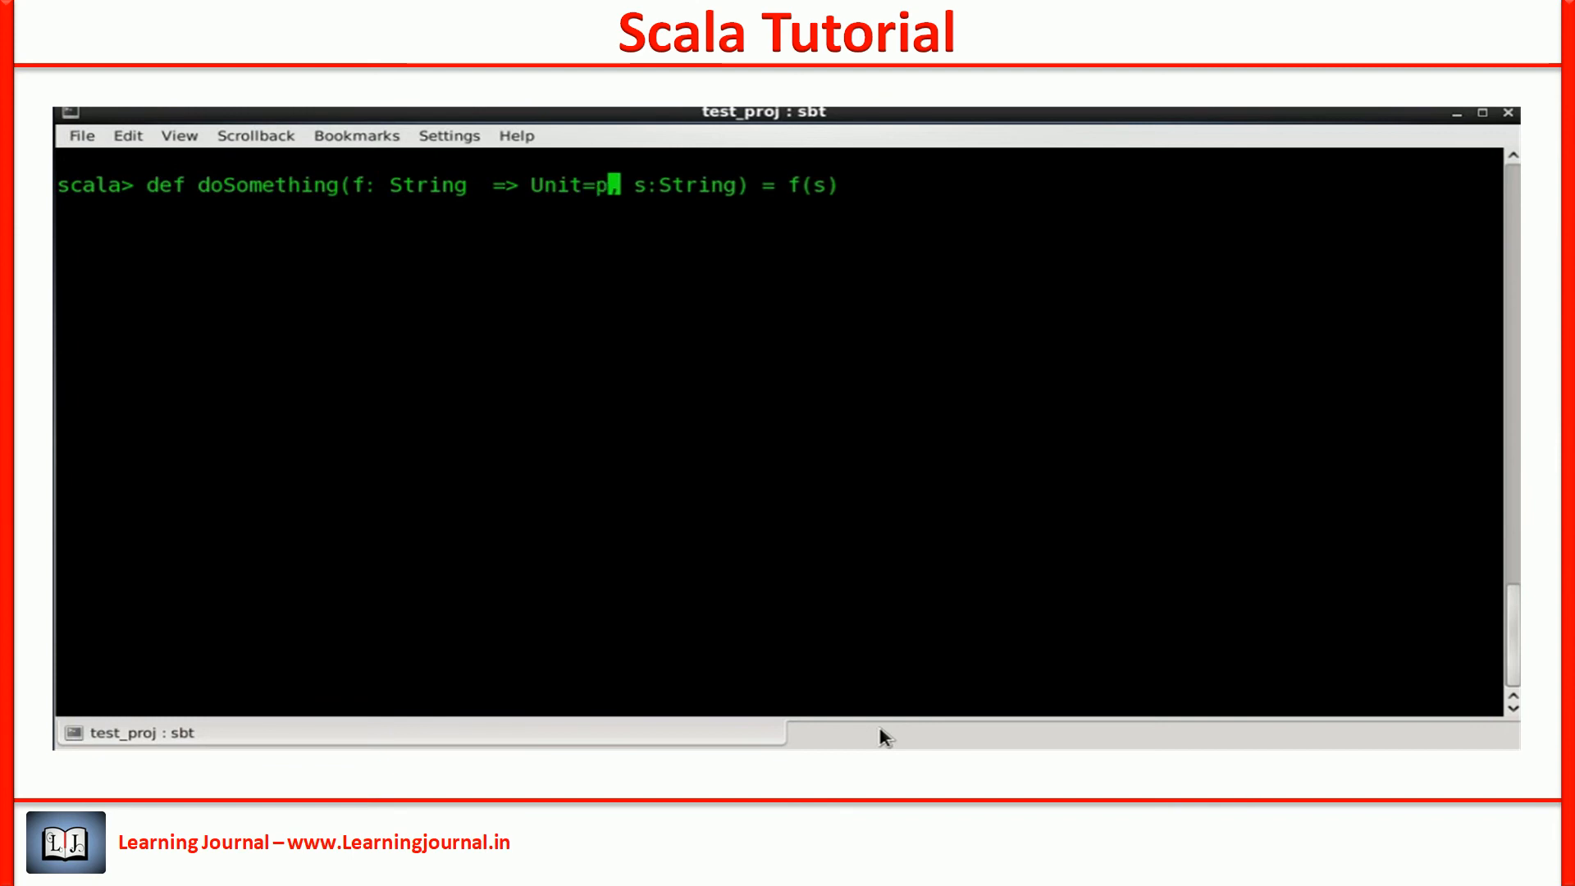
{"action": "type", "text": "rintln"}
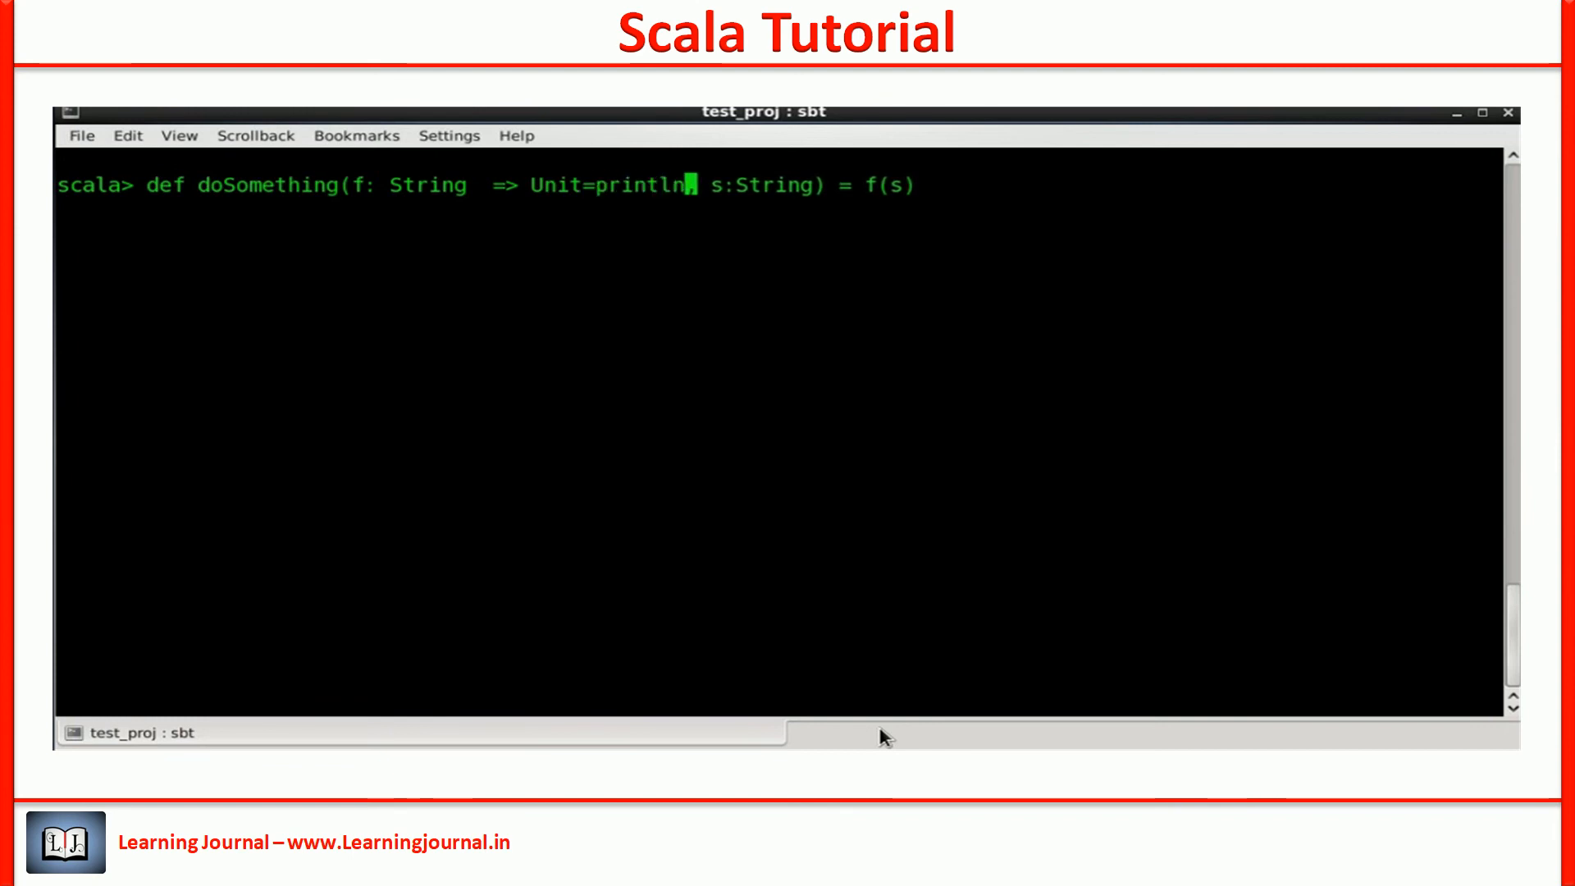
{"action": "type", "text": ","}
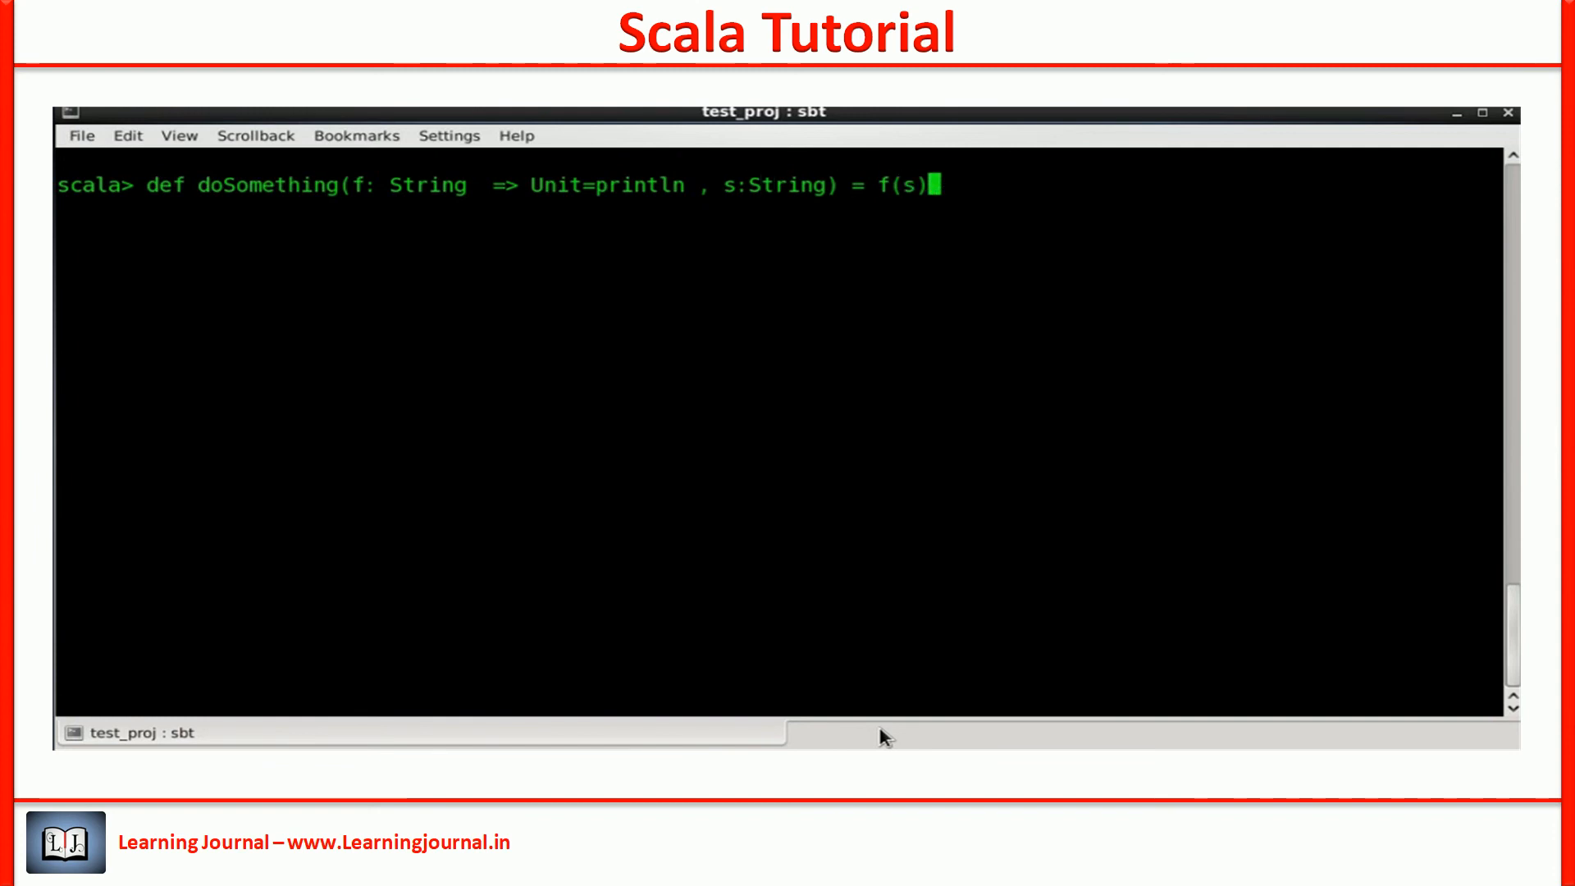
{"action": "key", "text": "Return"}
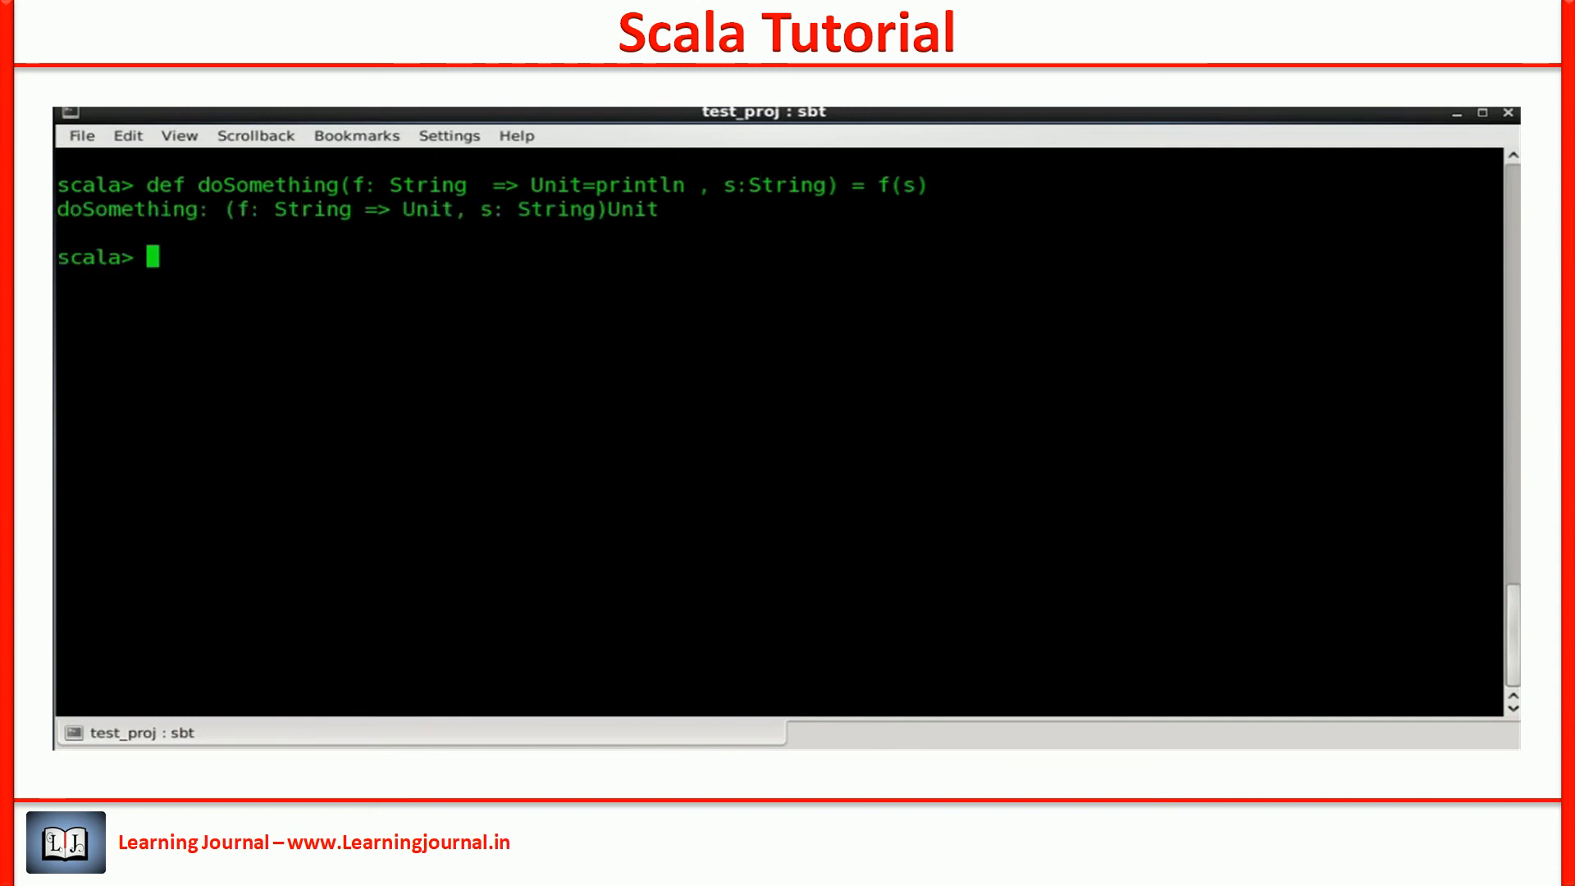
{"action": "type", "text": "doSomething(\"Hi There!\")"}
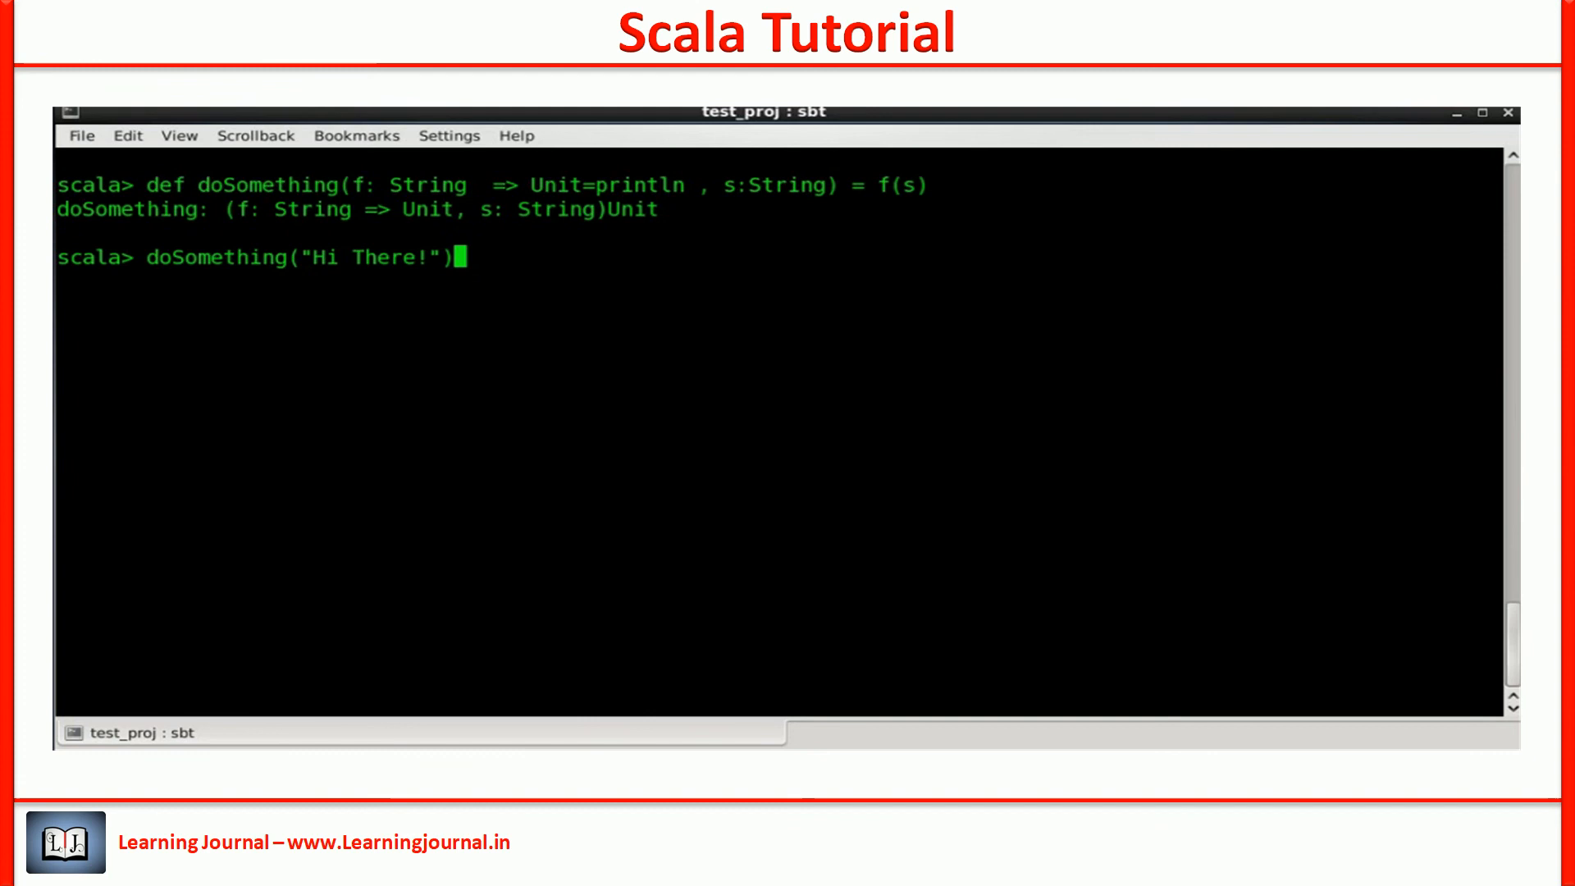
Step: Hit a missing-argument error with doSomething("Hi There!"), then print Hi There! using s="Hi There!"
{"action": "key", "text": "Return"}
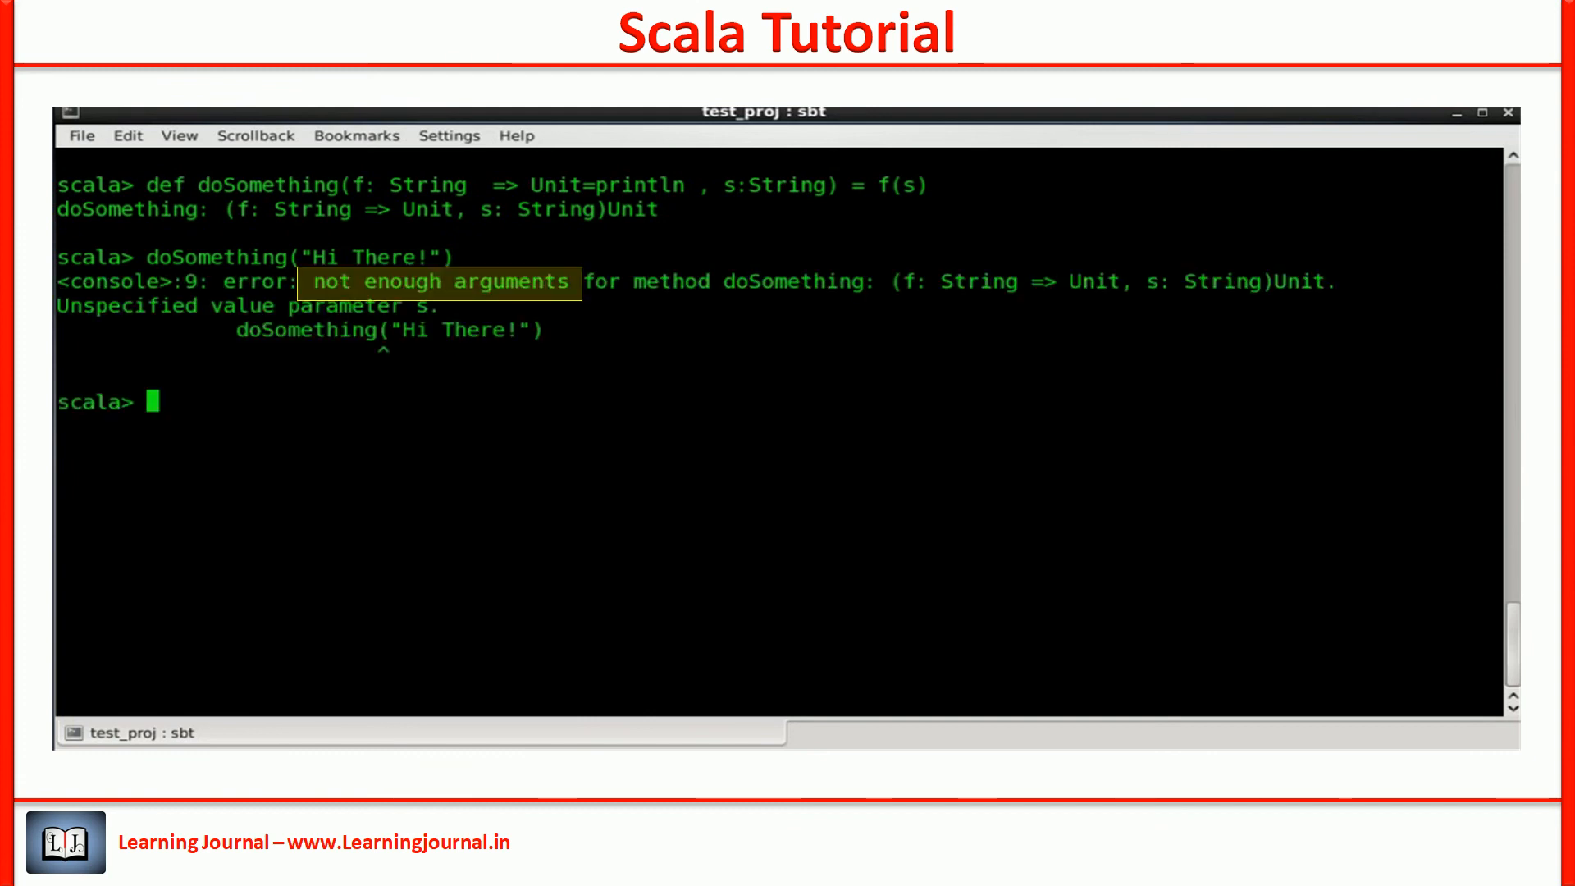
{"action": "mouse_move", "coordinate": [1480, 537]}
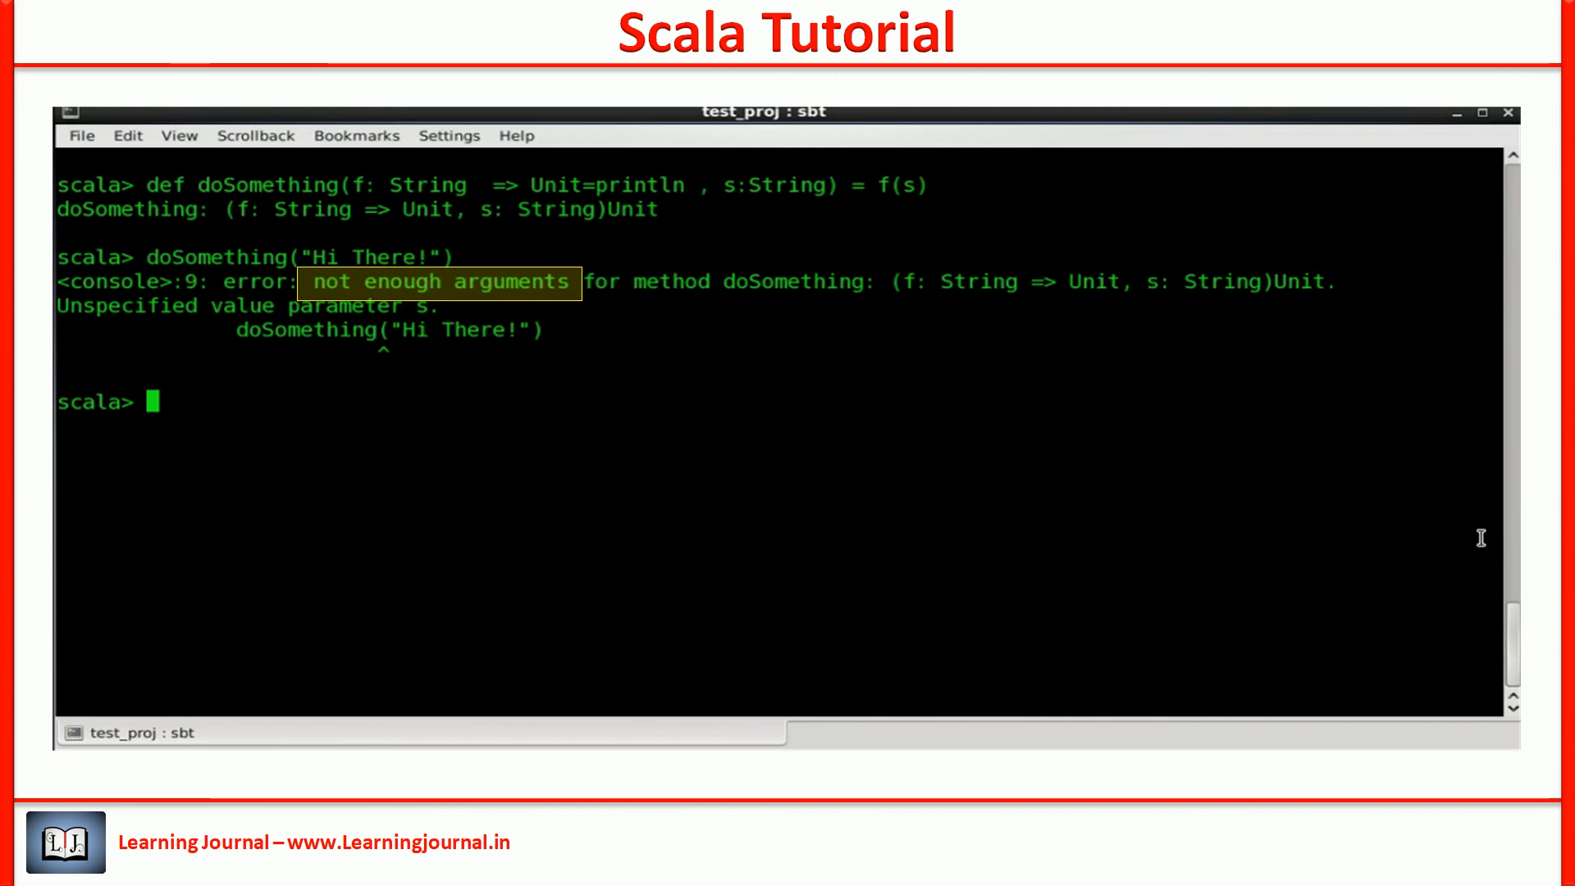
{"action": "type", "text": "doSomething(\"Hi There!\")"}
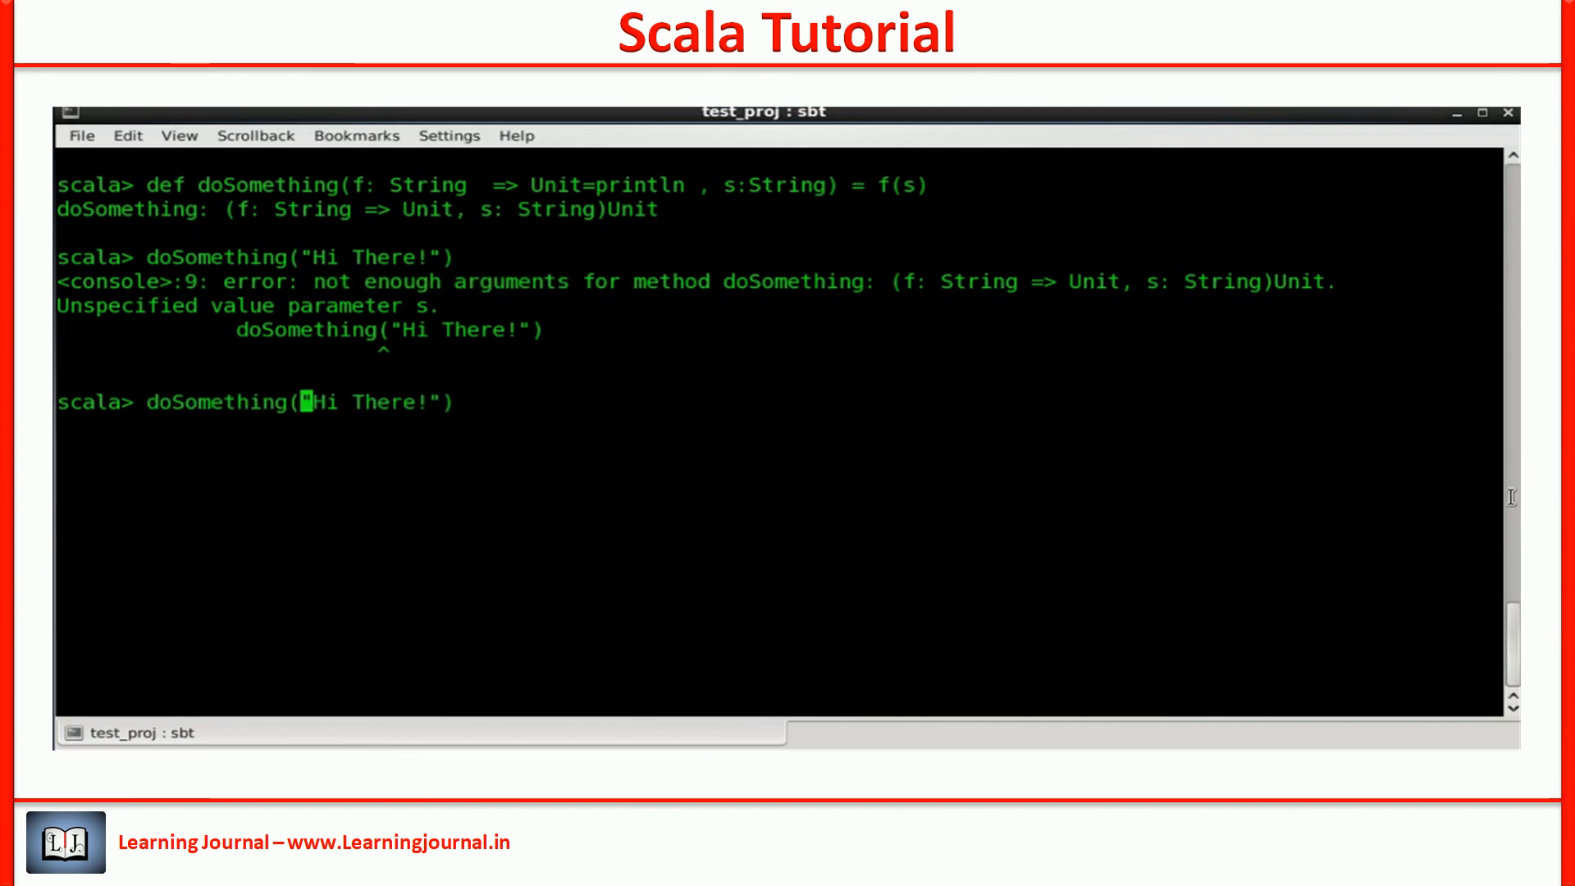
{"action": "type", "text": "s="}
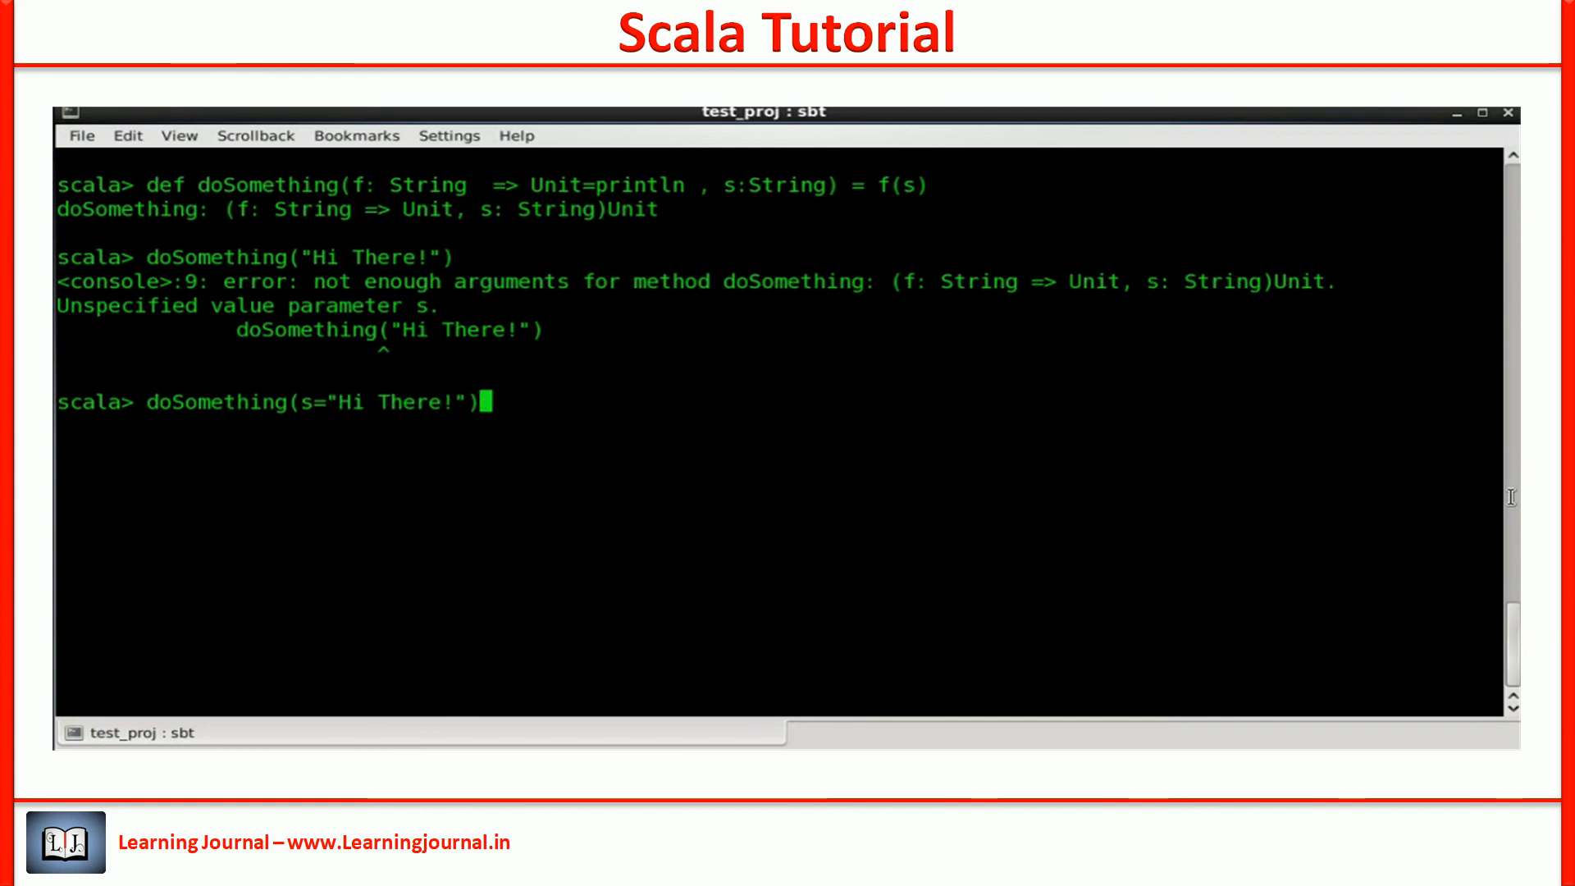
{"action": "key", "text": "Return"}
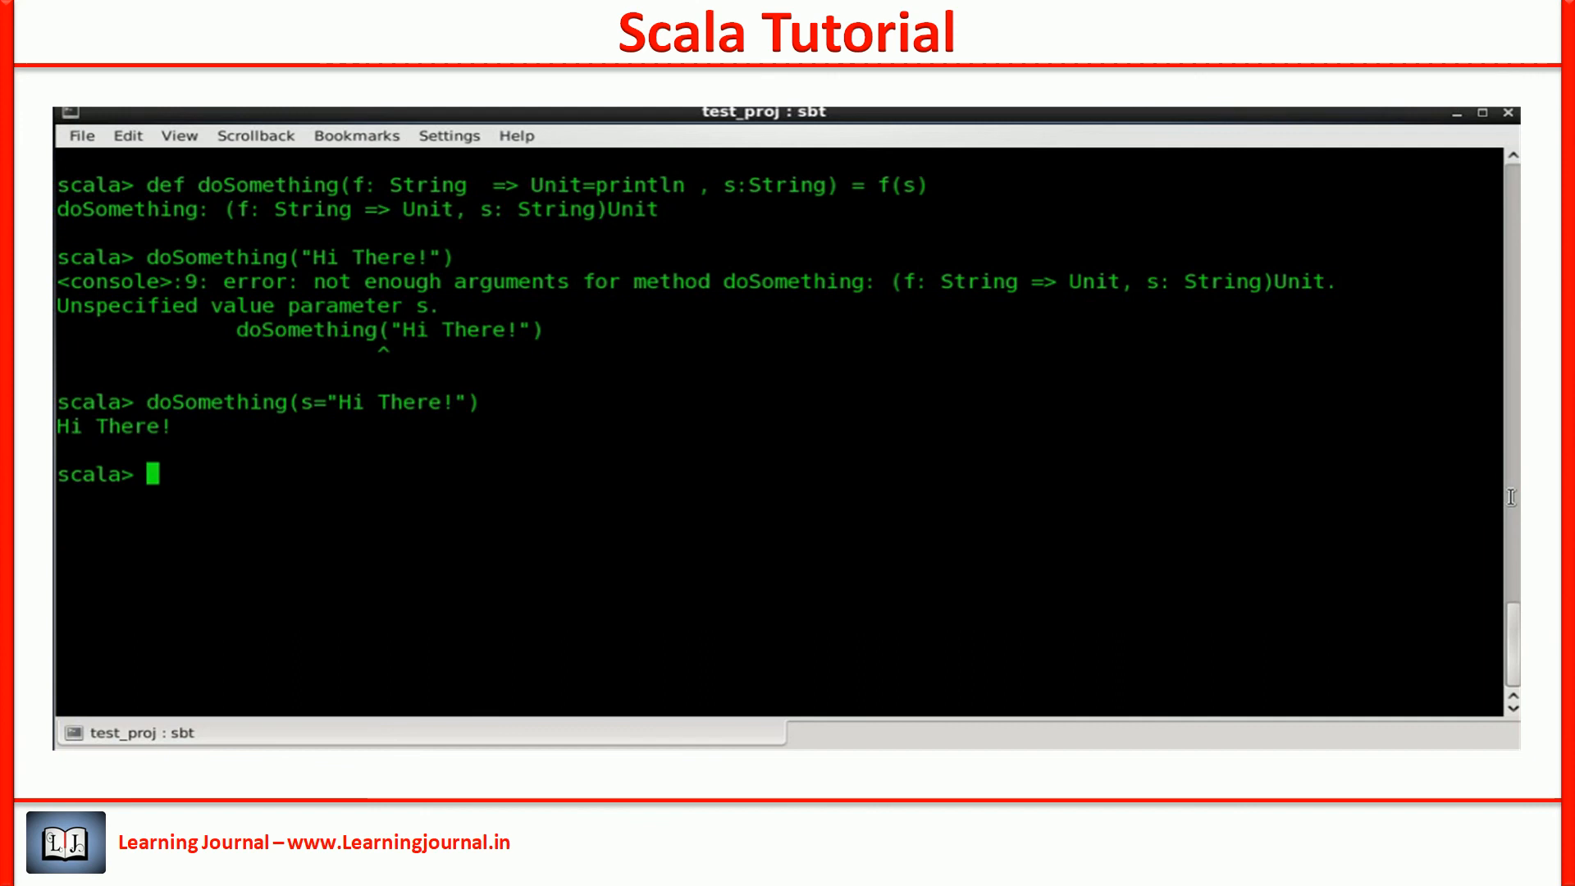